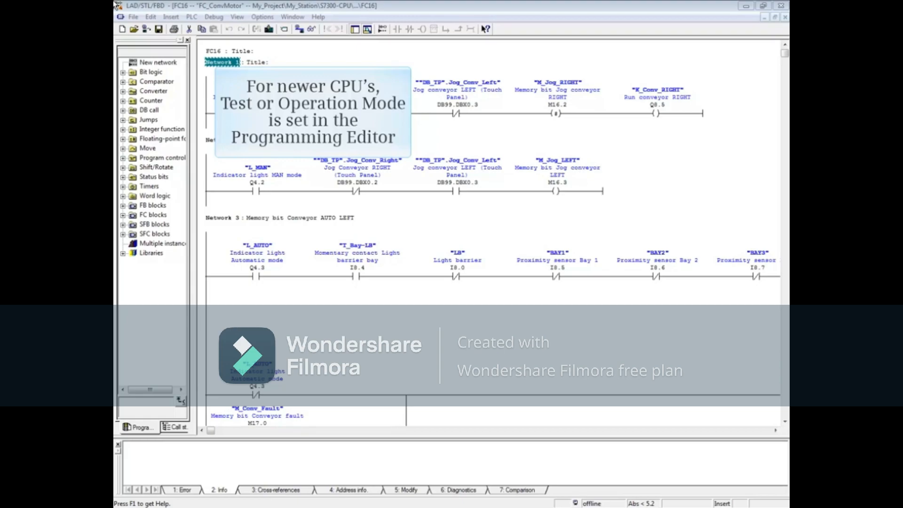
mouse_move(213, 17)
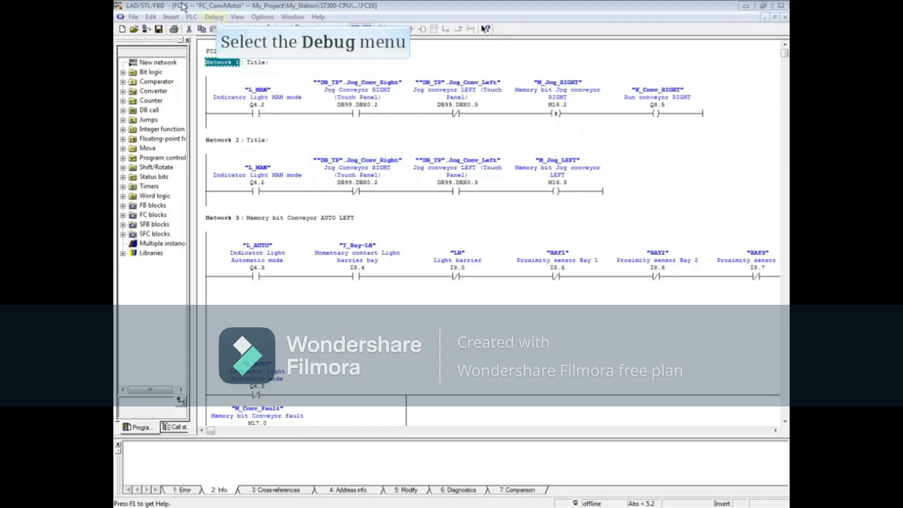
Show the Debug menu's debugging functions while FC16's ladder networks are displayed
click(214, 16)
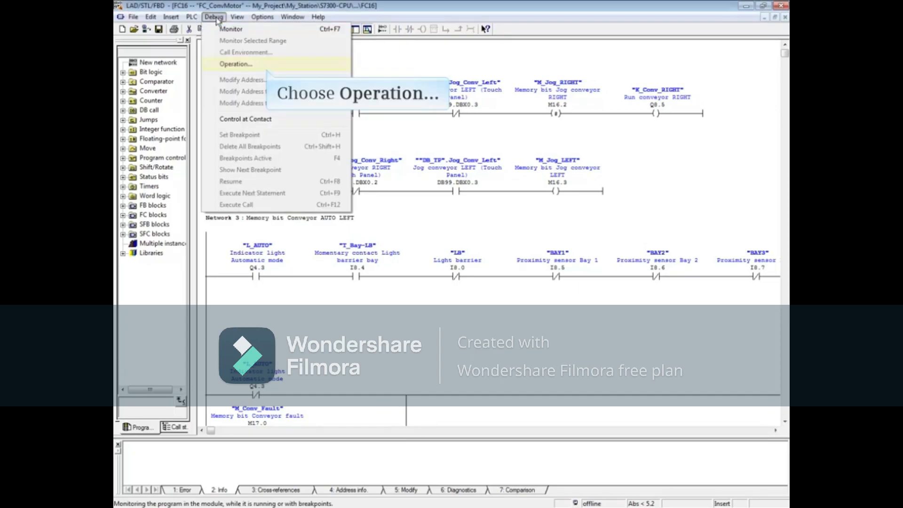
mouse_move(268, 72)
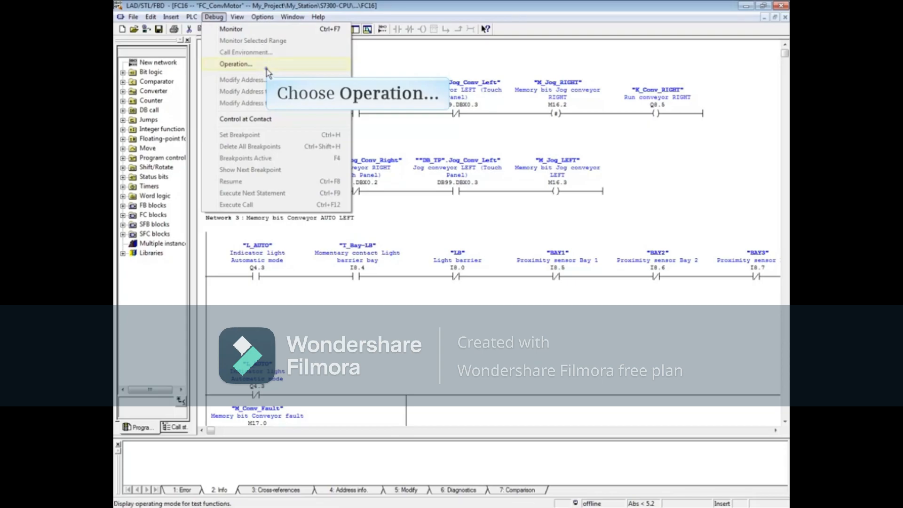
In the Operation dialog, choose Test Operation rather than Process Operation as the CPU mode
click(236, 64)
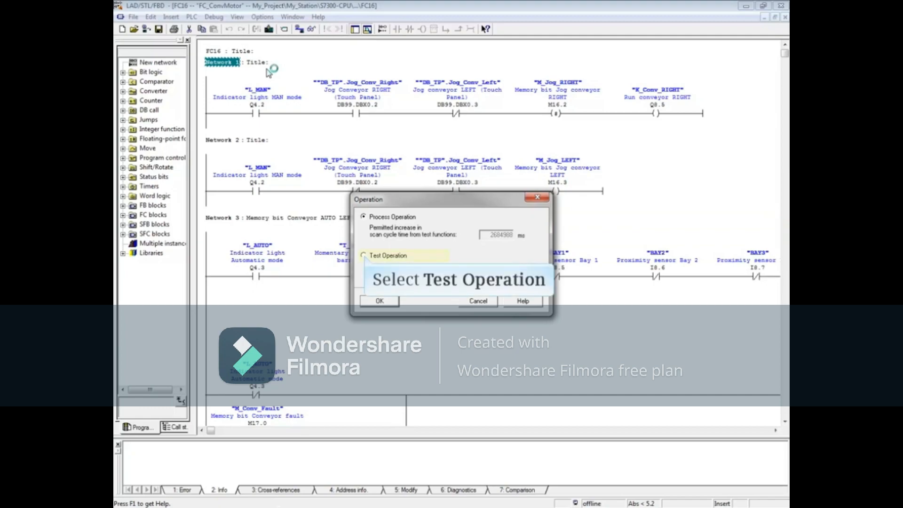
mouse_move(363, 190)
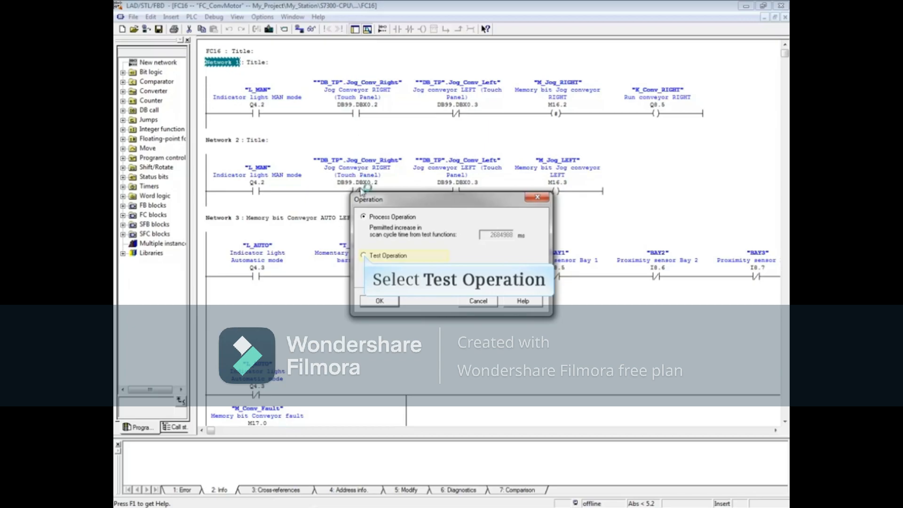
click(364, 256)
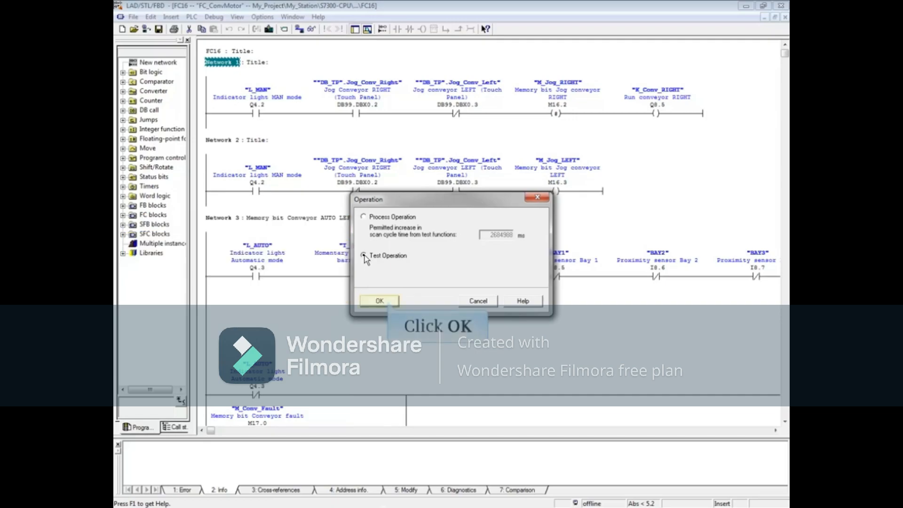
Confirm Test Operation with OK and close the FC16 editor back to SIMATIC Manager's block list
click(364, 256)
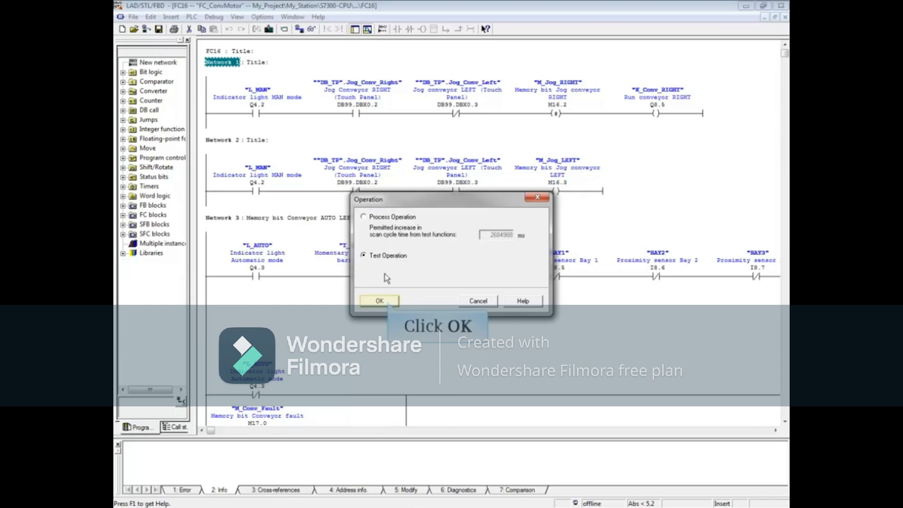
click(379, 300)
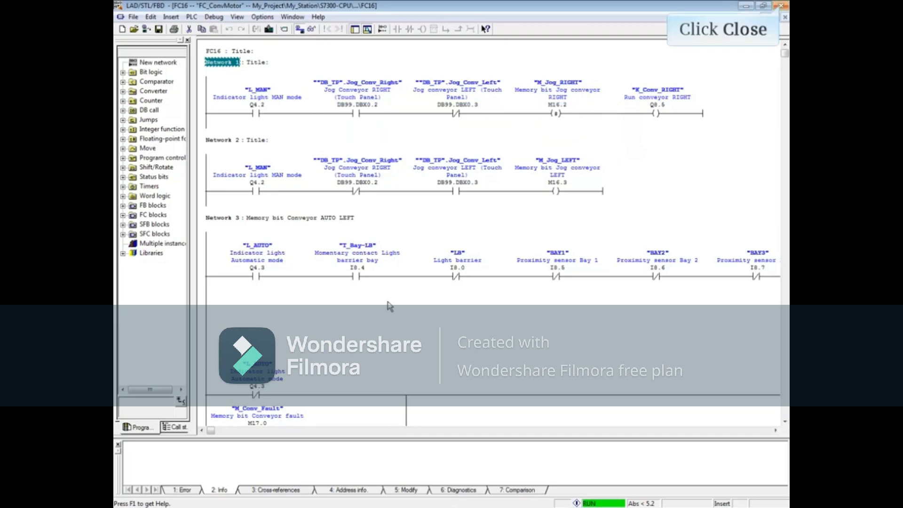
mouse_move(761, 129)
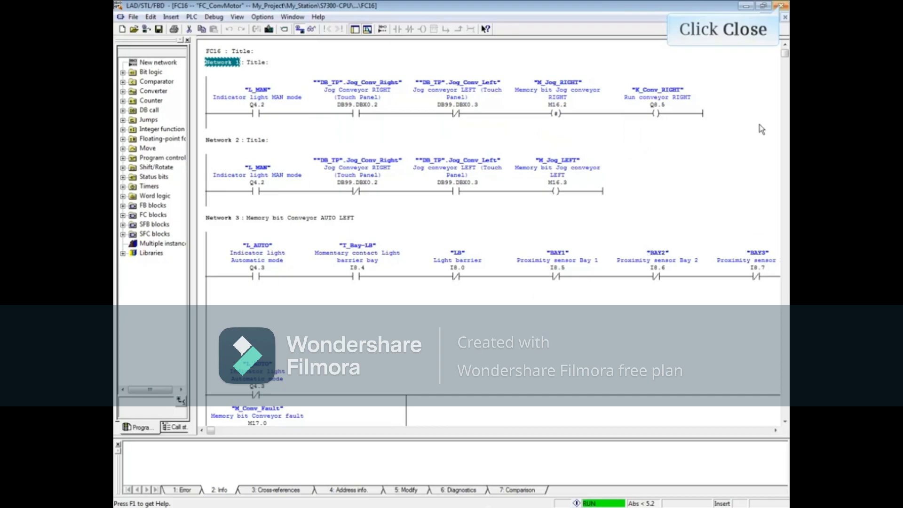
click(784, 6)
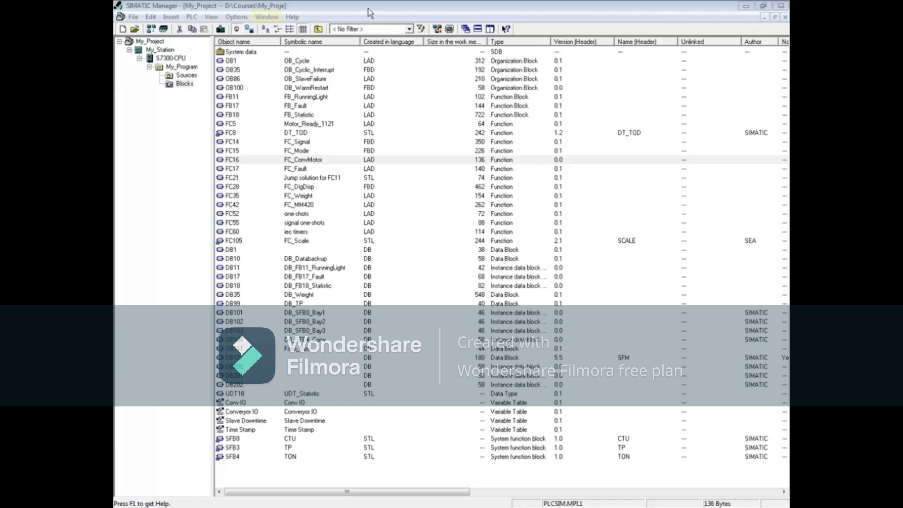
Switch to the temp-oldCPU project window and load its Hardware object into HW Config
click(266, 16)
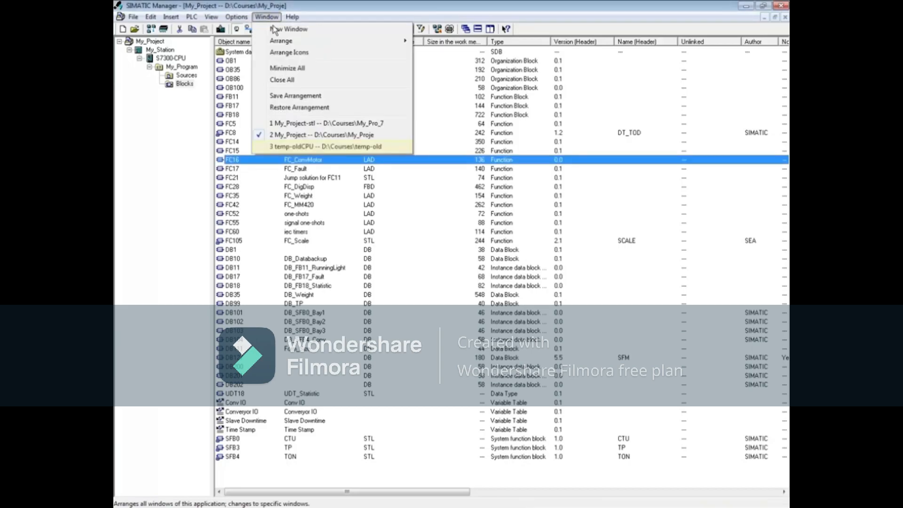
click(325, 146)
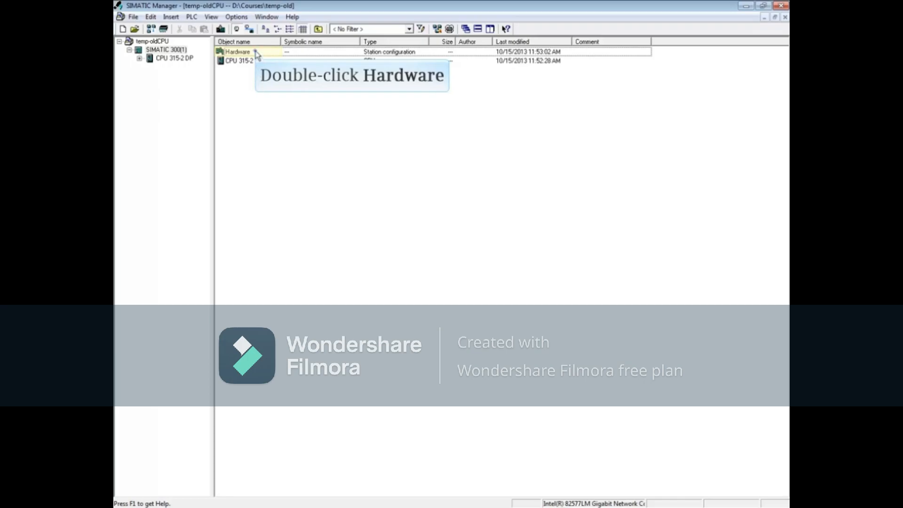
double_click(237, 51)
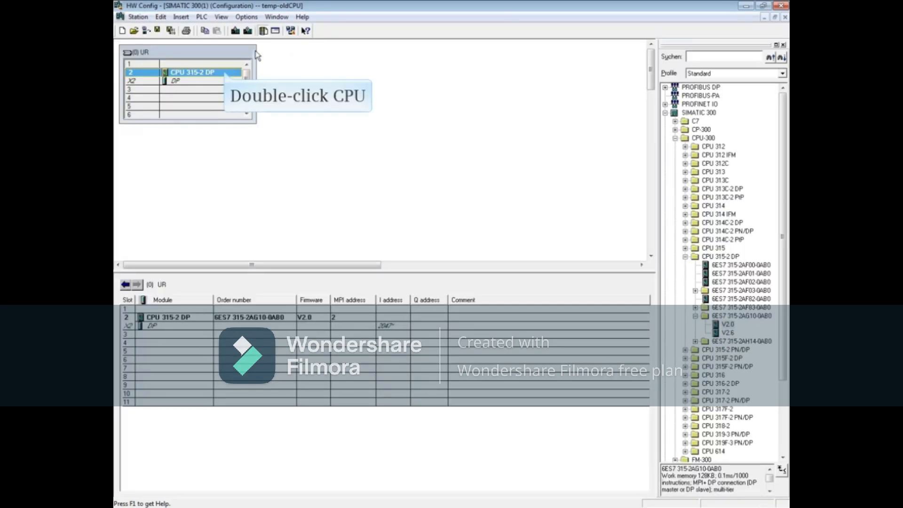
double_click(192, 73)
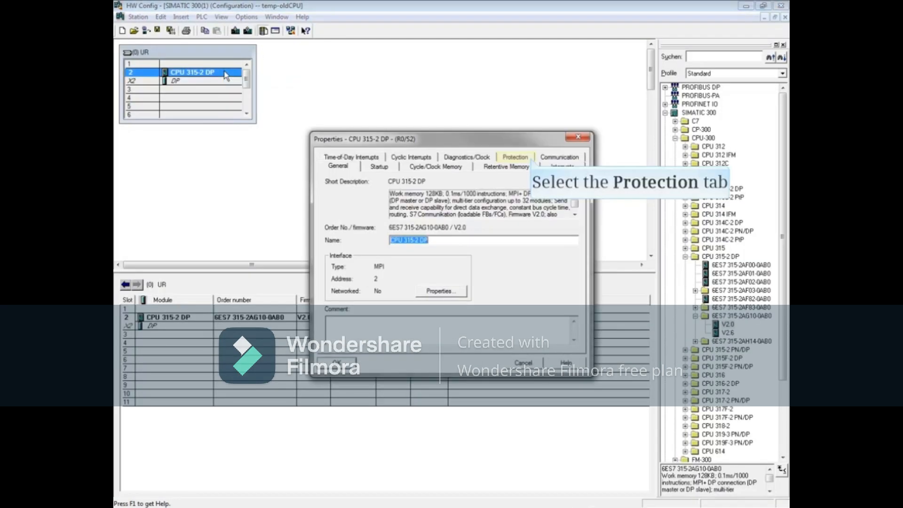
mouse_move(506, 119)
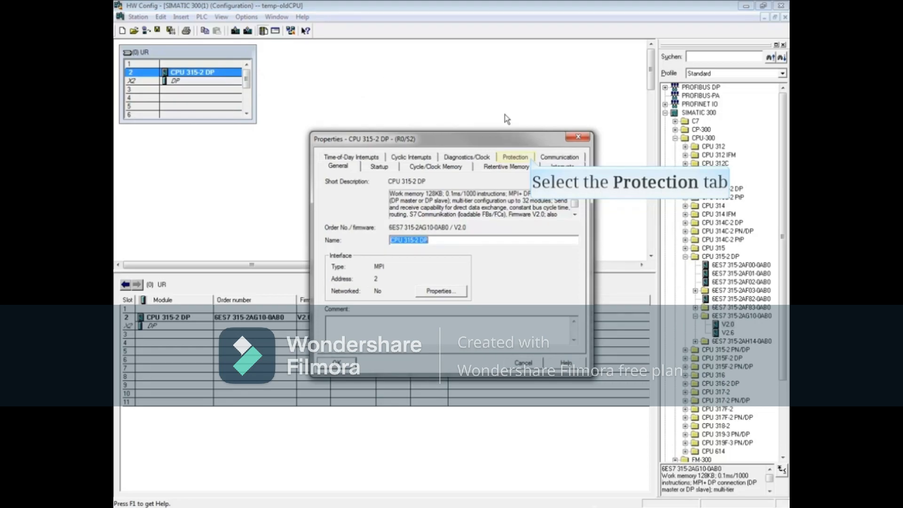
click(513, 166)
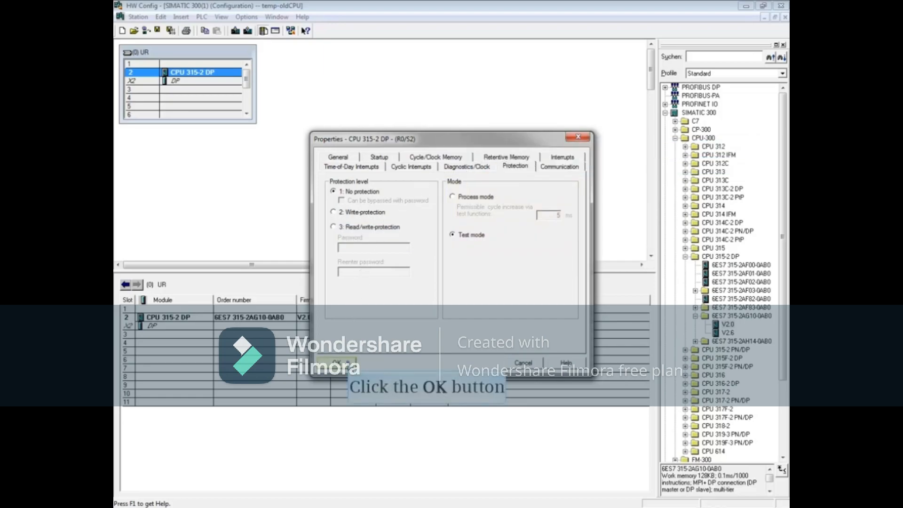
click(341, 363)
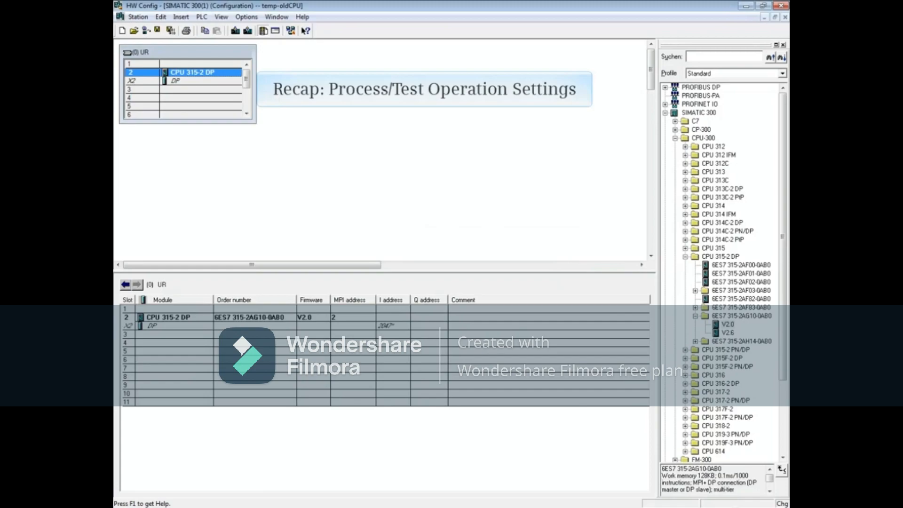